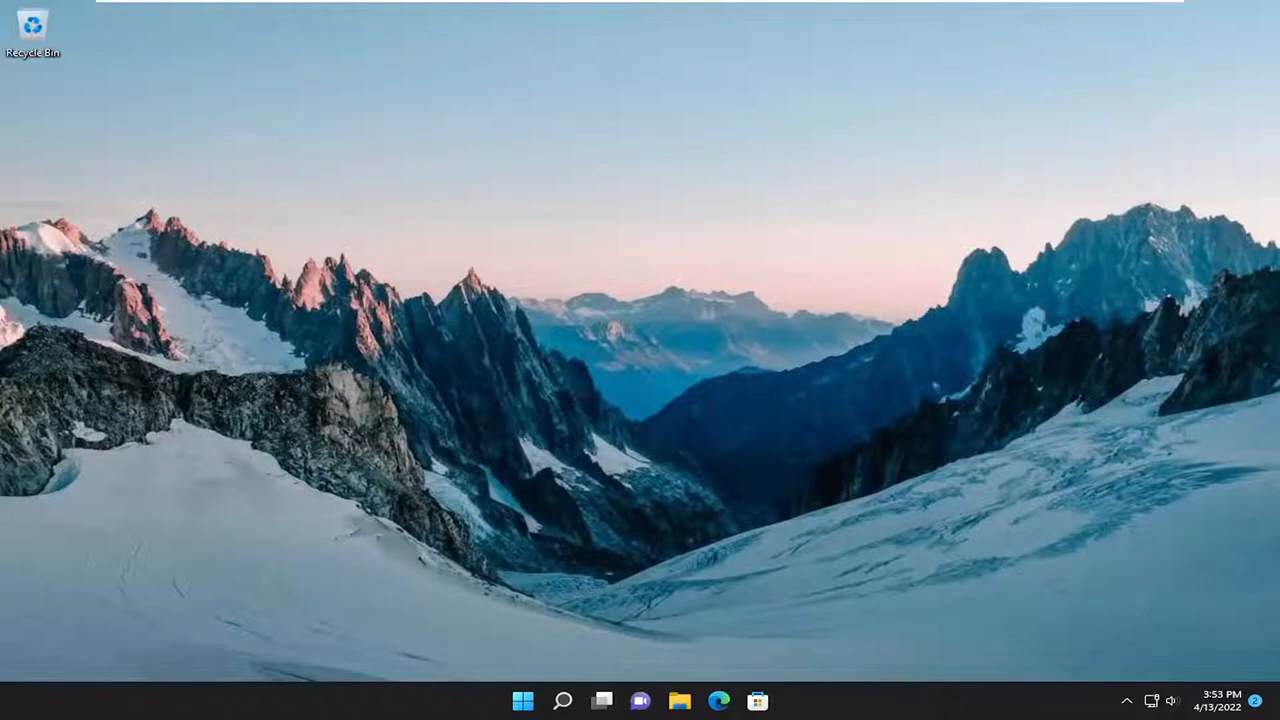
mouse_move(816, 332)
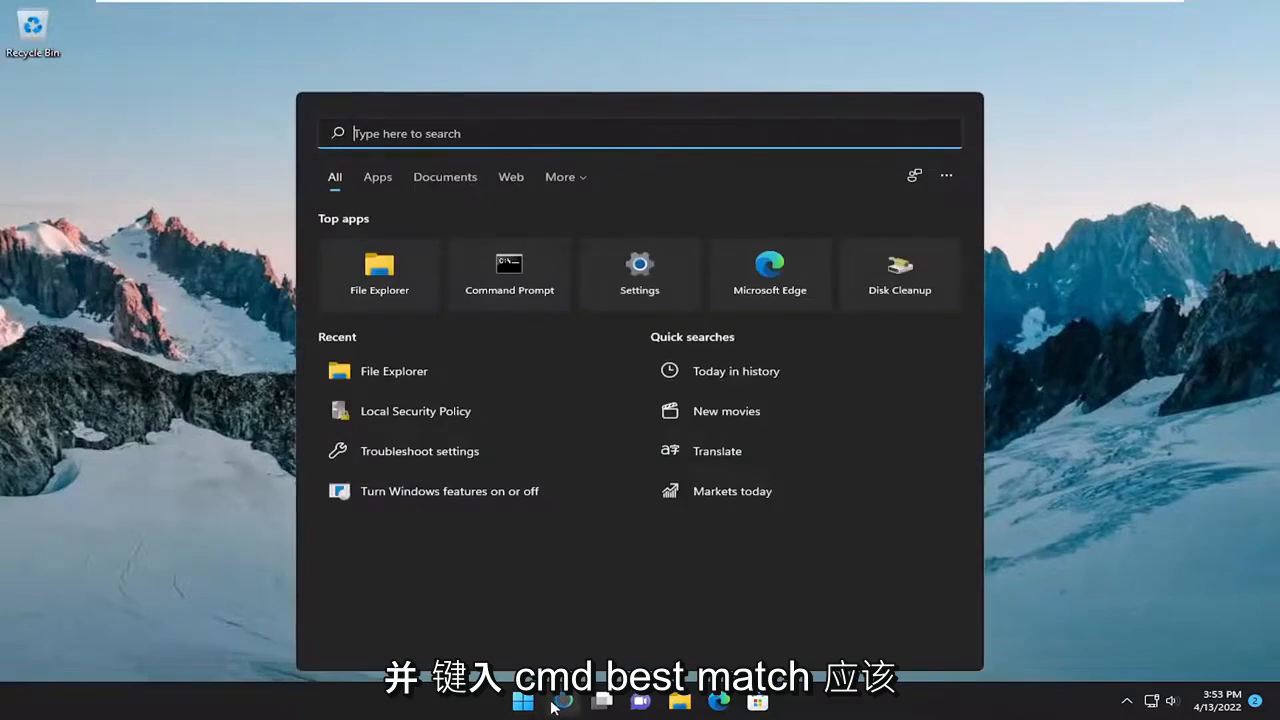
- Search for cmd and launch Command Prompt as administrator, approving the UAC prompt
text(cmd)
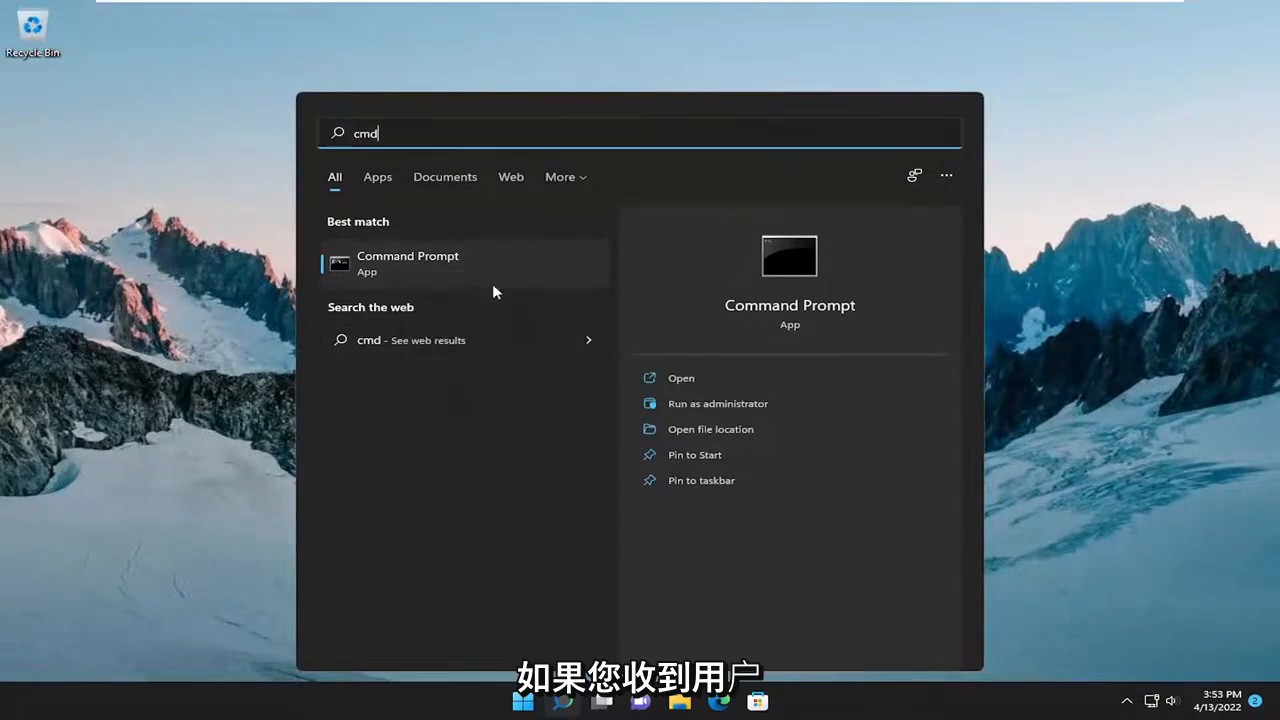
click(717, 403)
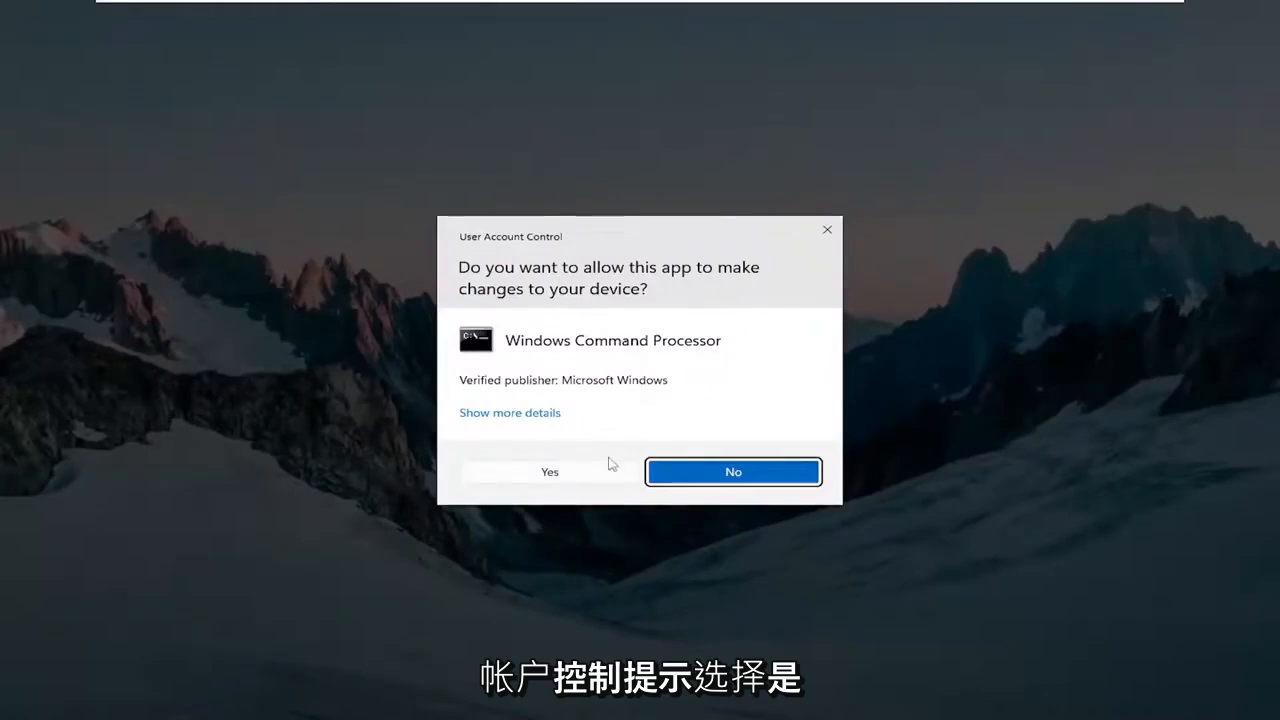
click(549, 471)
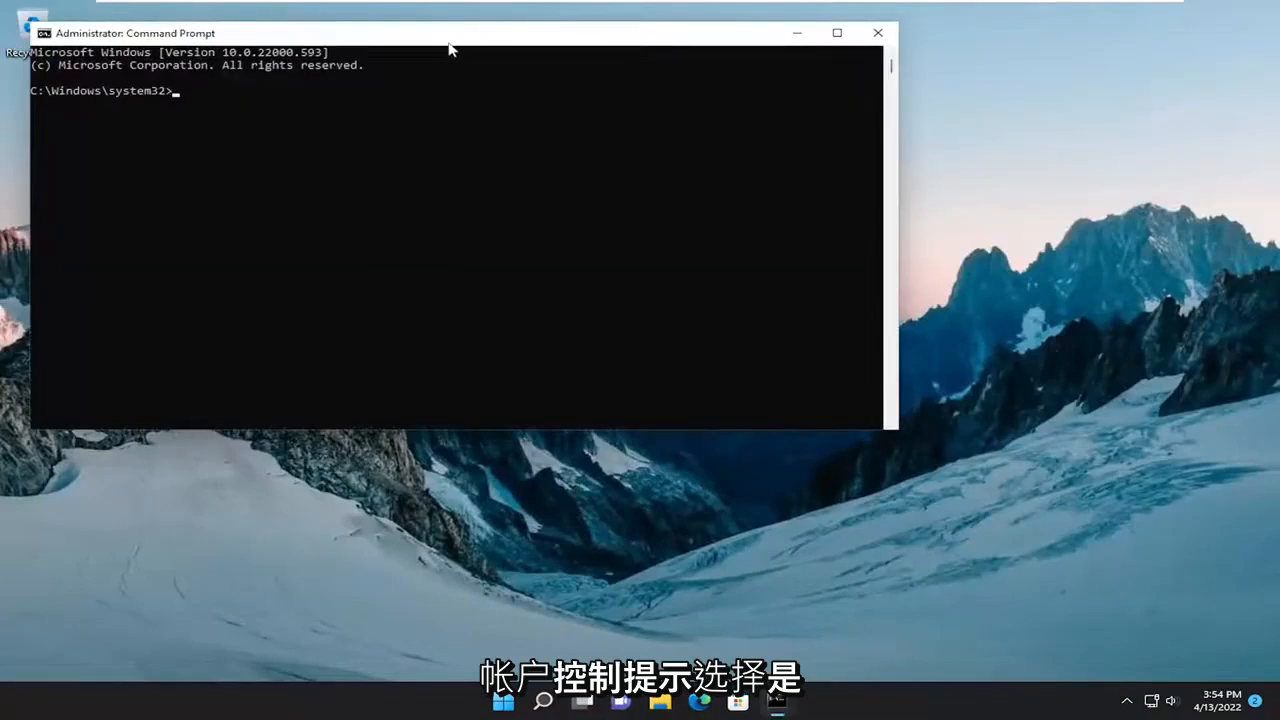
- Enter the command ipconfig /flushdns at the system32 prompt
text(ipconfig /)
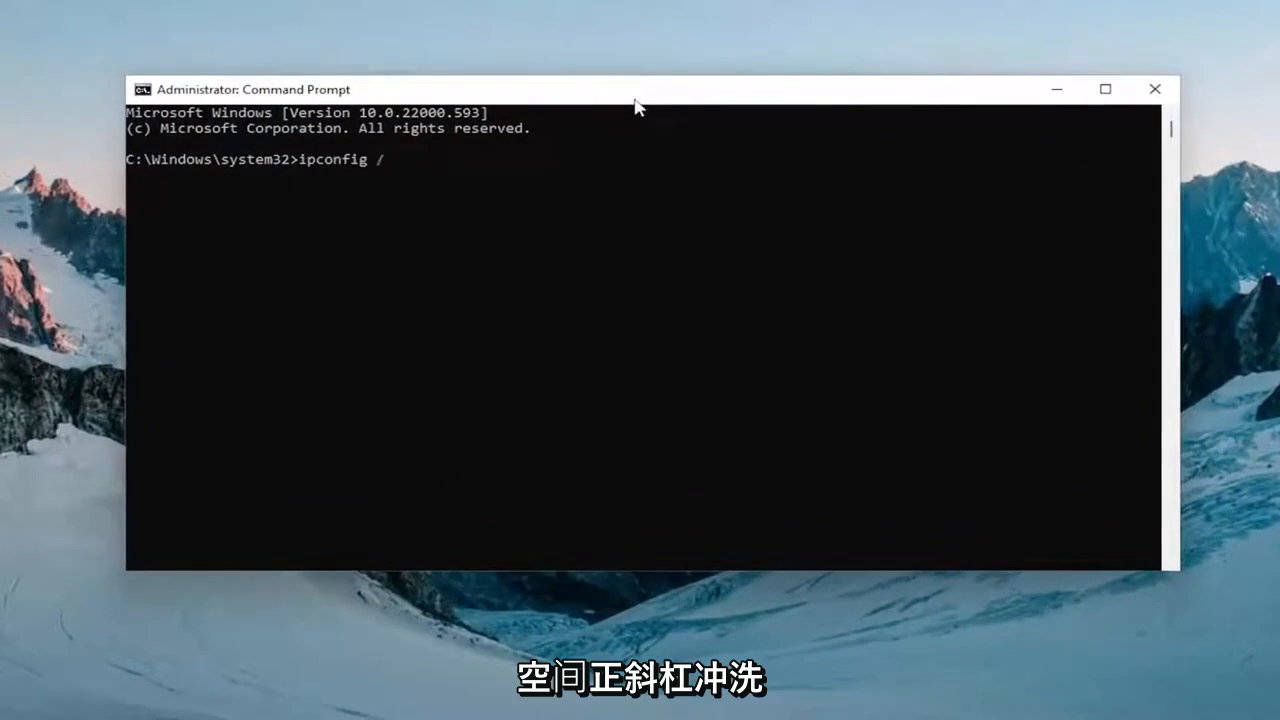
text(flushdns)
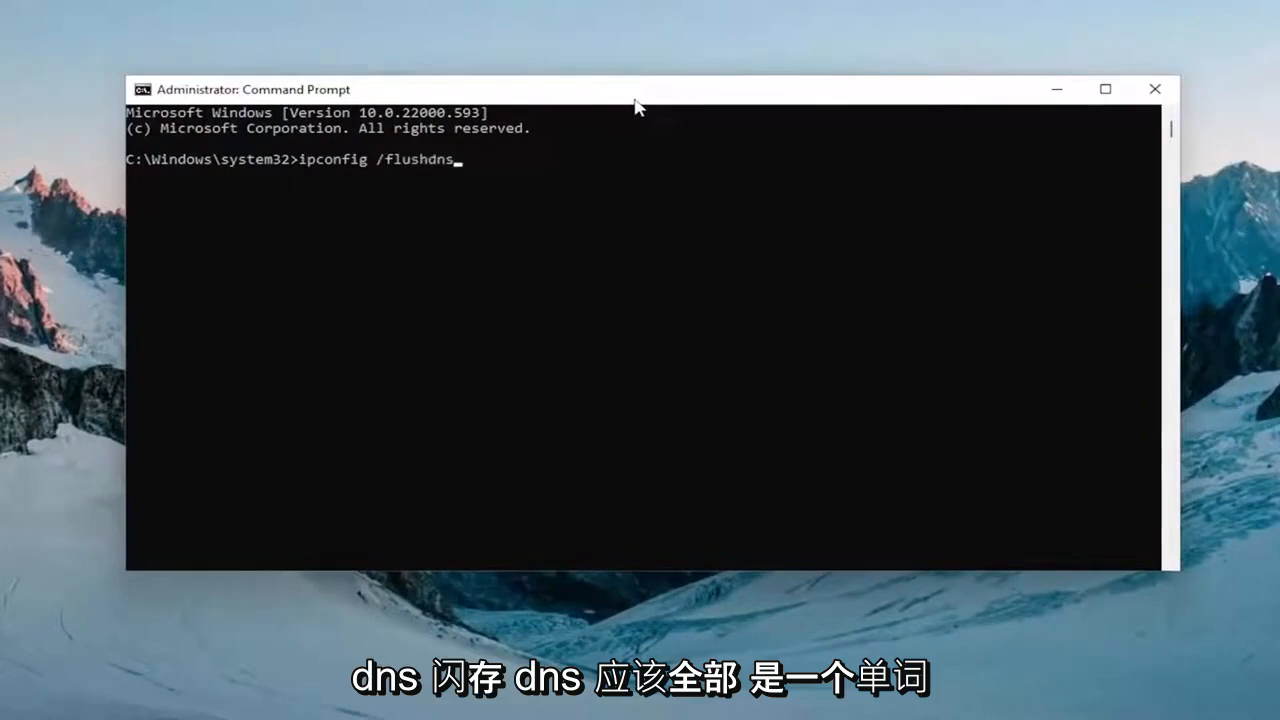
mouse_move(405, 158)
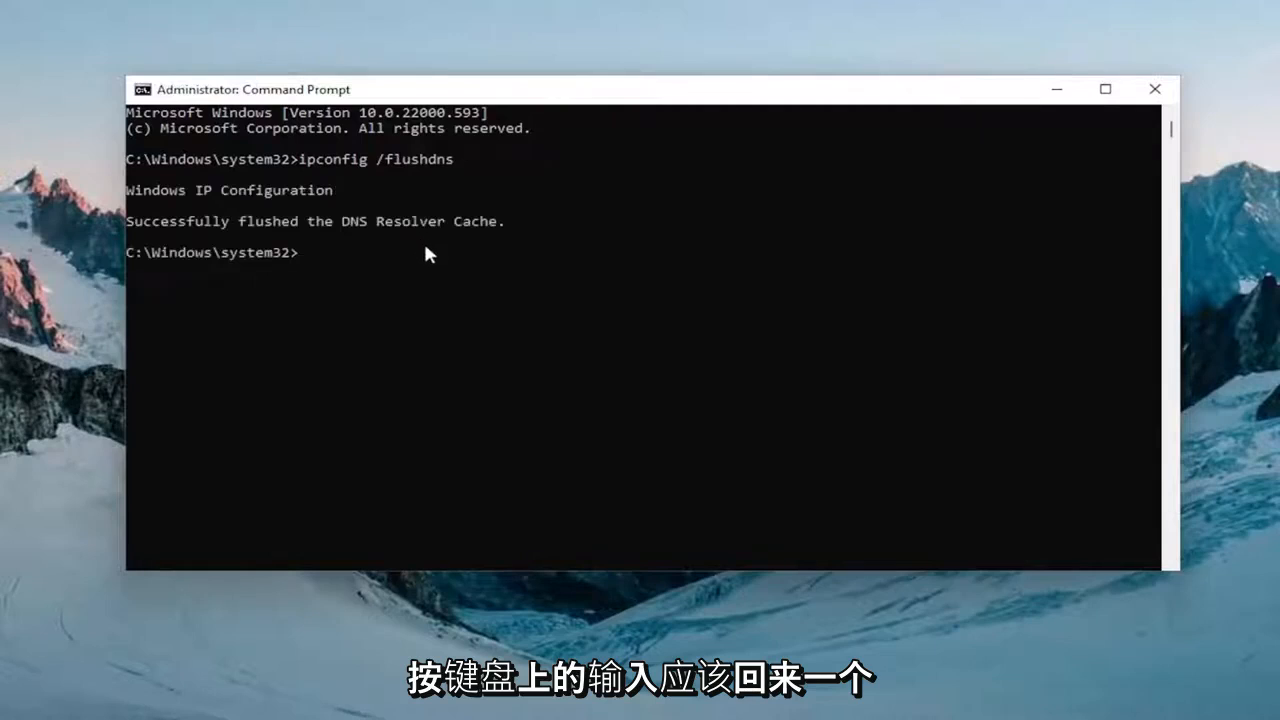
mouse_move(238, 202)
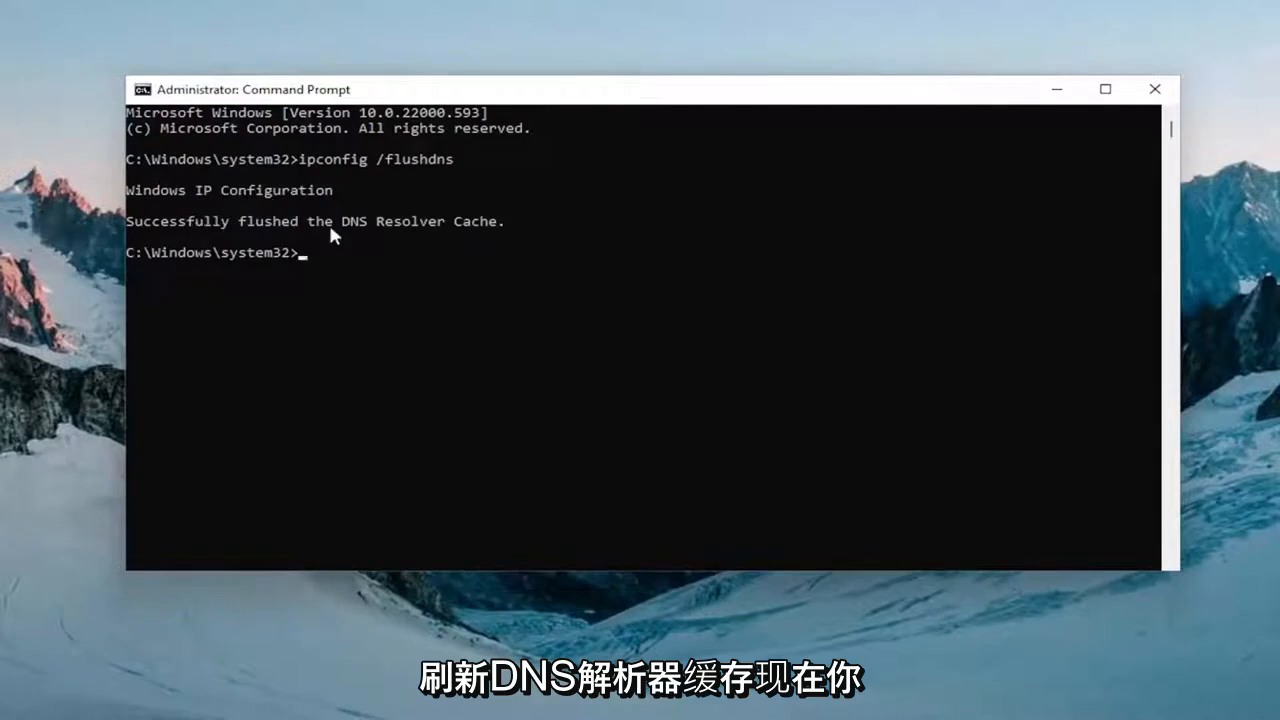
mouse_move(458, 360)
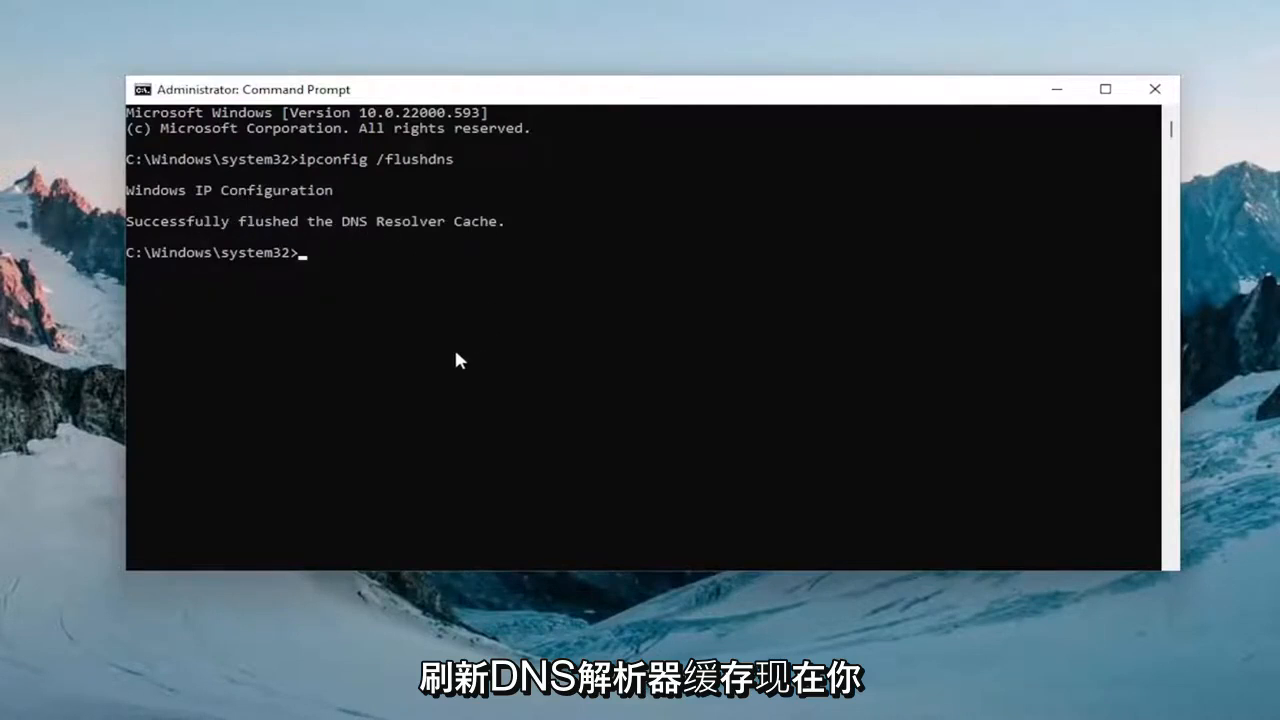
- Run netsh winsock reset, then close the administrator Command Prompt window
text(netsh)
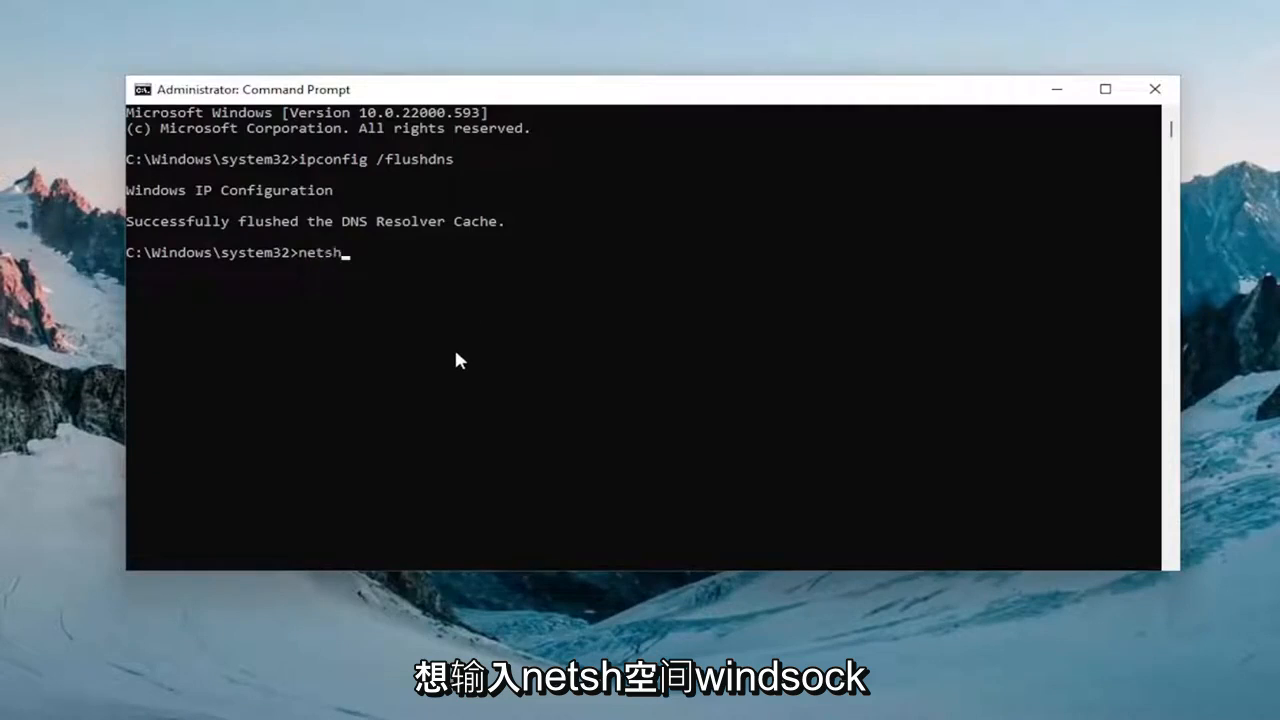
text(w)
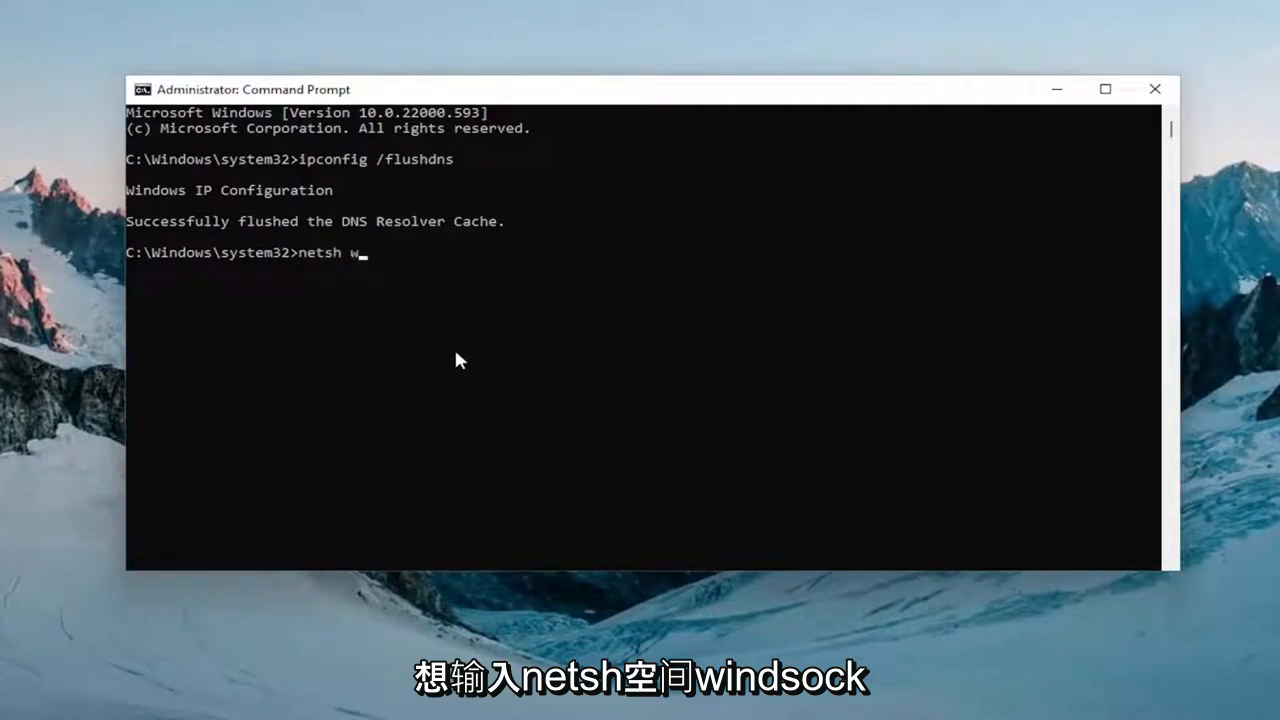
text(insock reset)
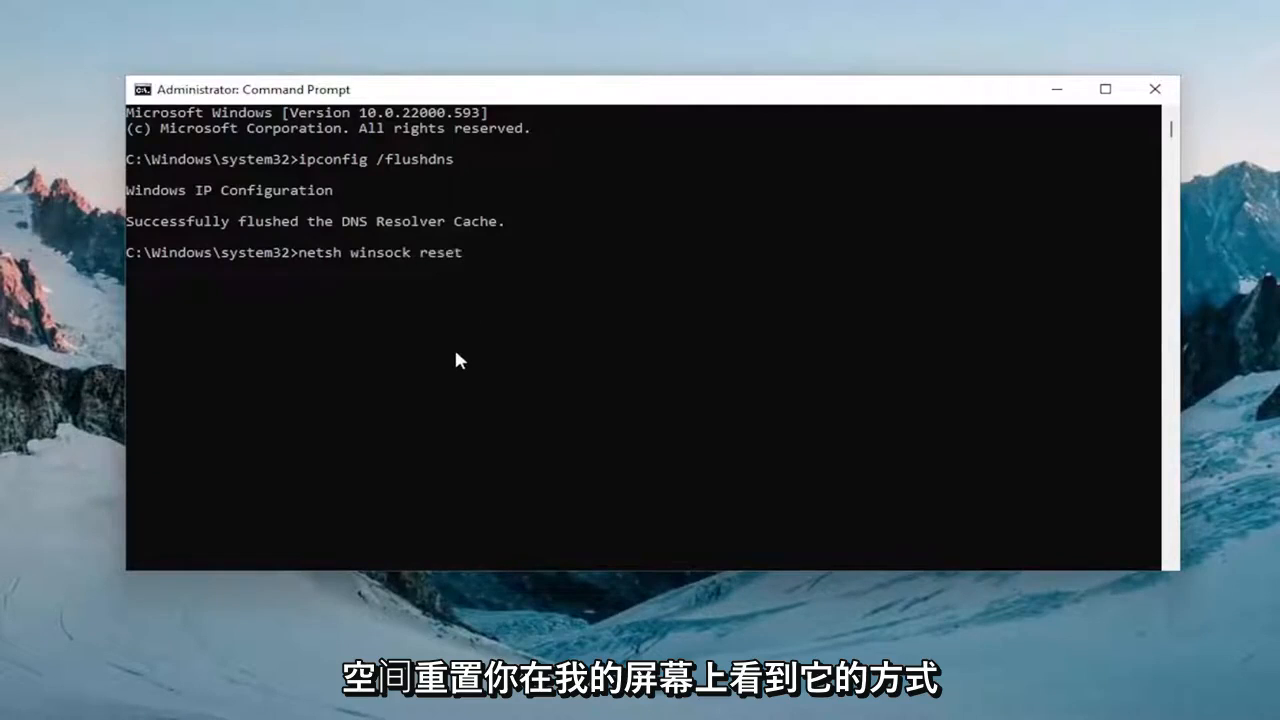
mouse_move(437, 365)
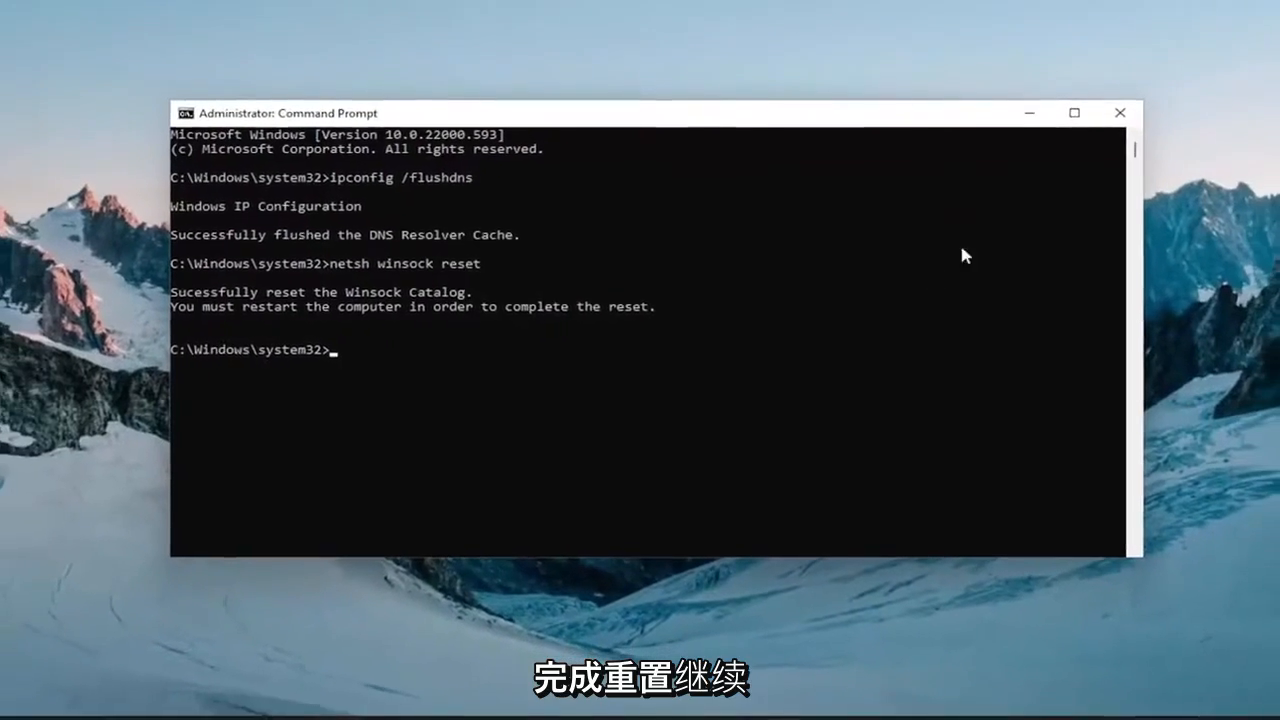
click(1119, 112)
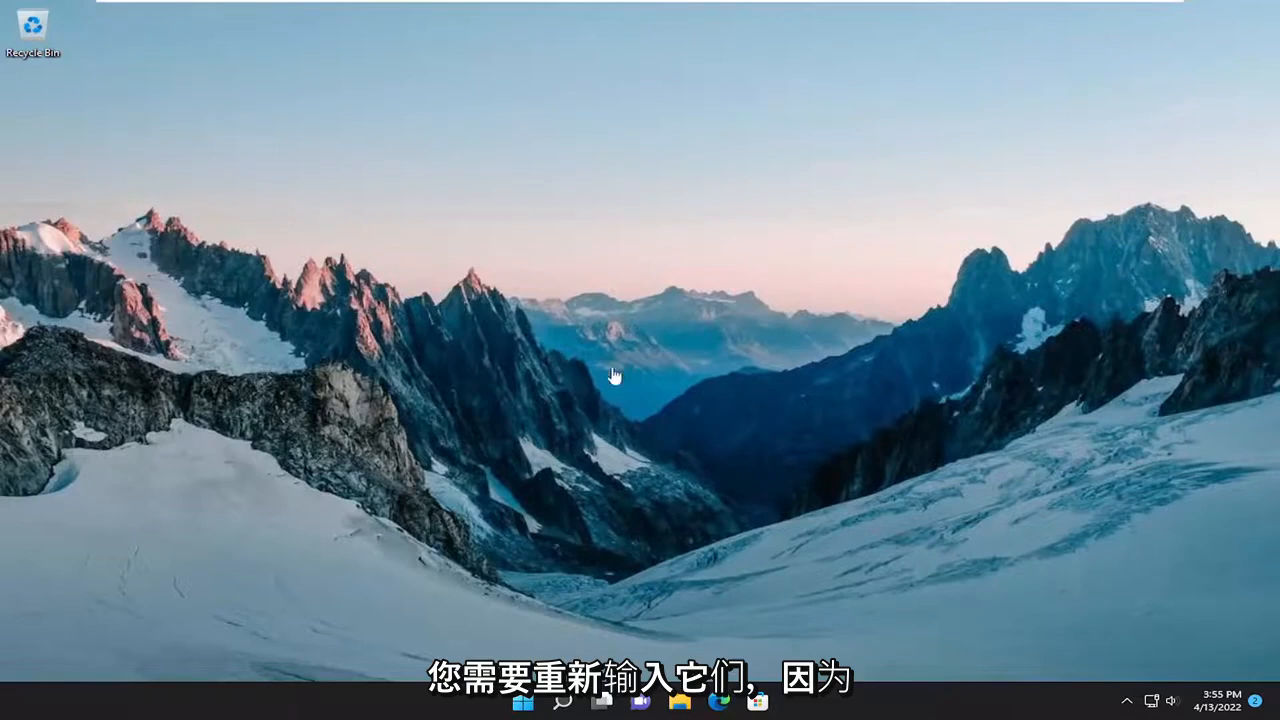
mouse_move(710, 275)
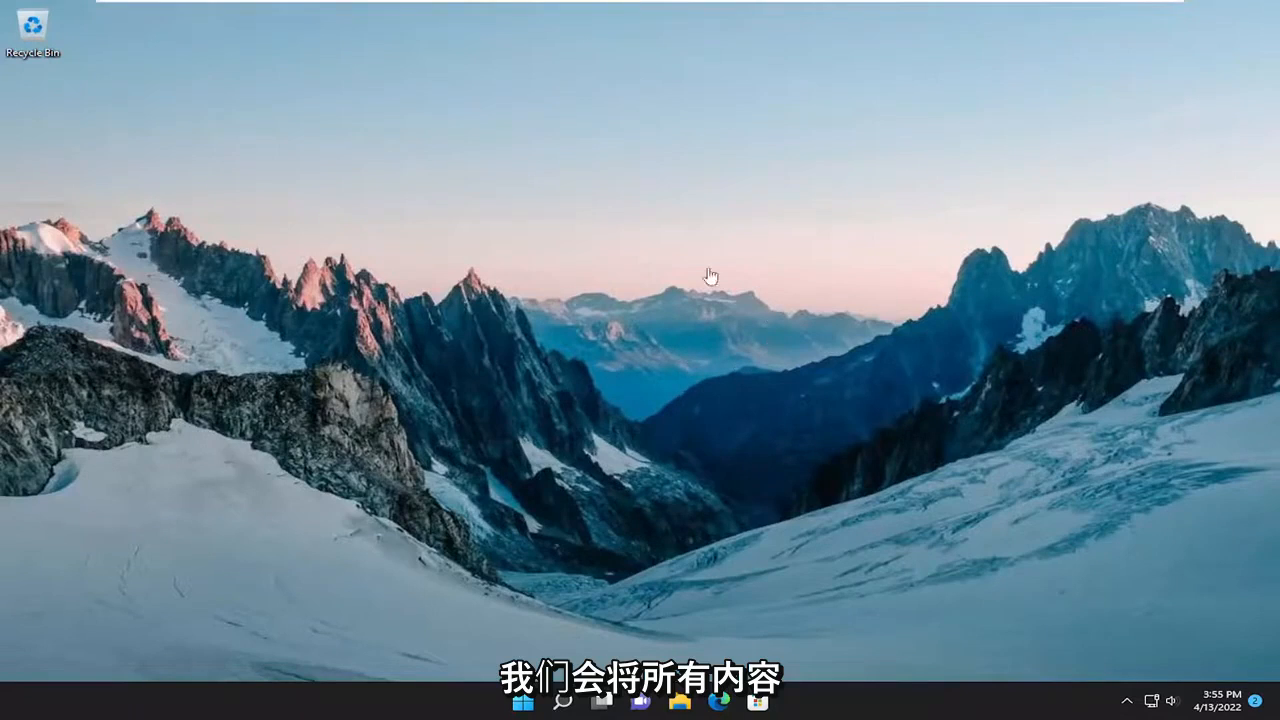
mouse_move(698, 416)
text(s)
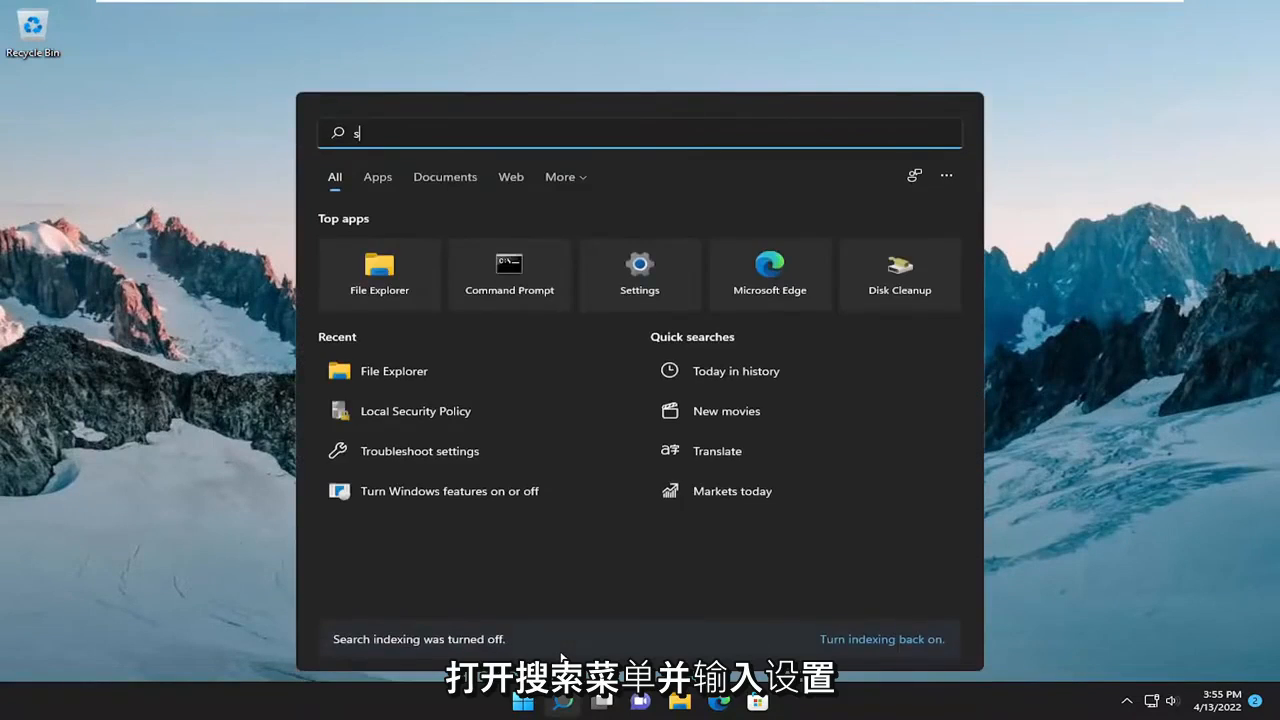
- Search for 'settings' and launch the Settings app from the results
text(ettings)
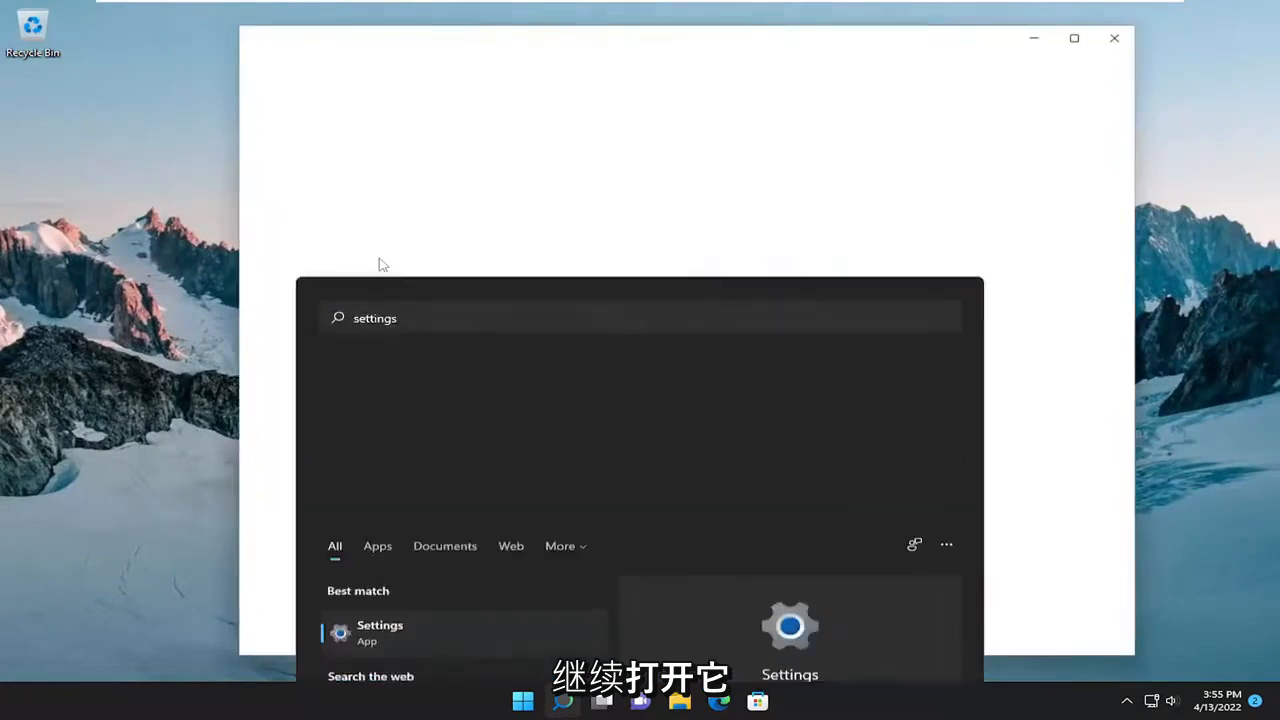
click(380, 632)
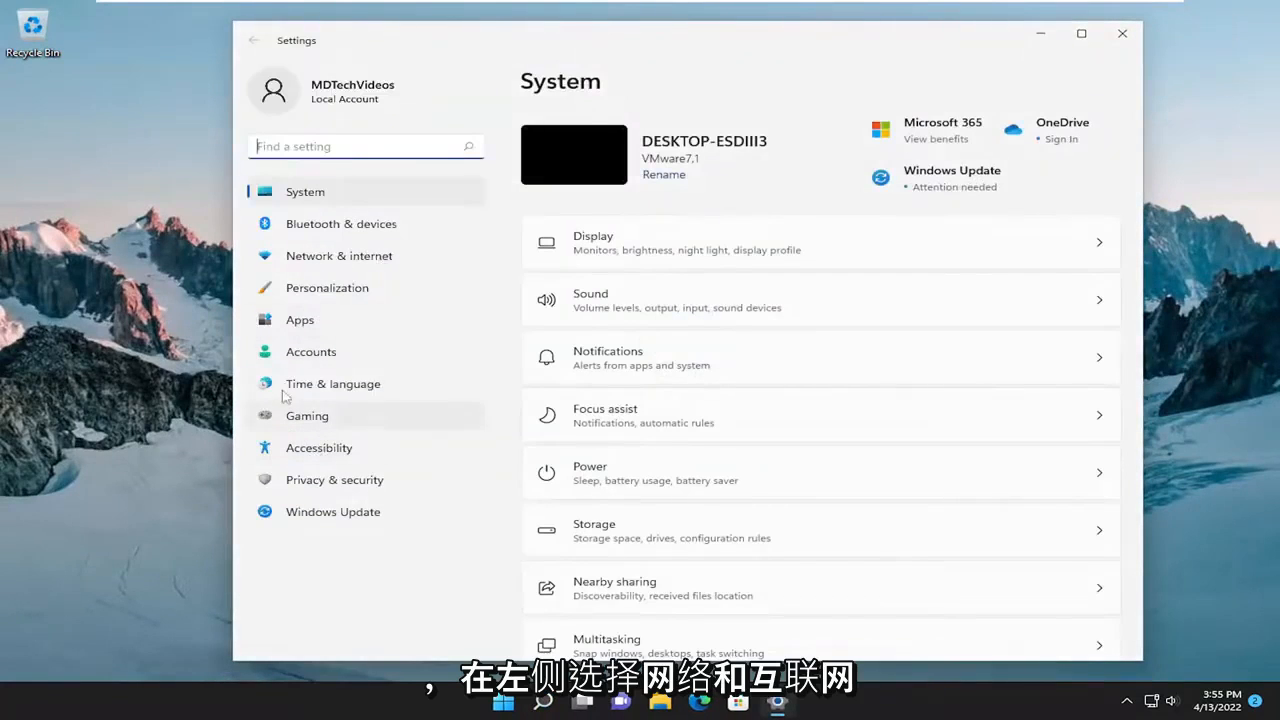
- Go through Network & internet and Advanced network settings to the Network reset page
click(339, 255)
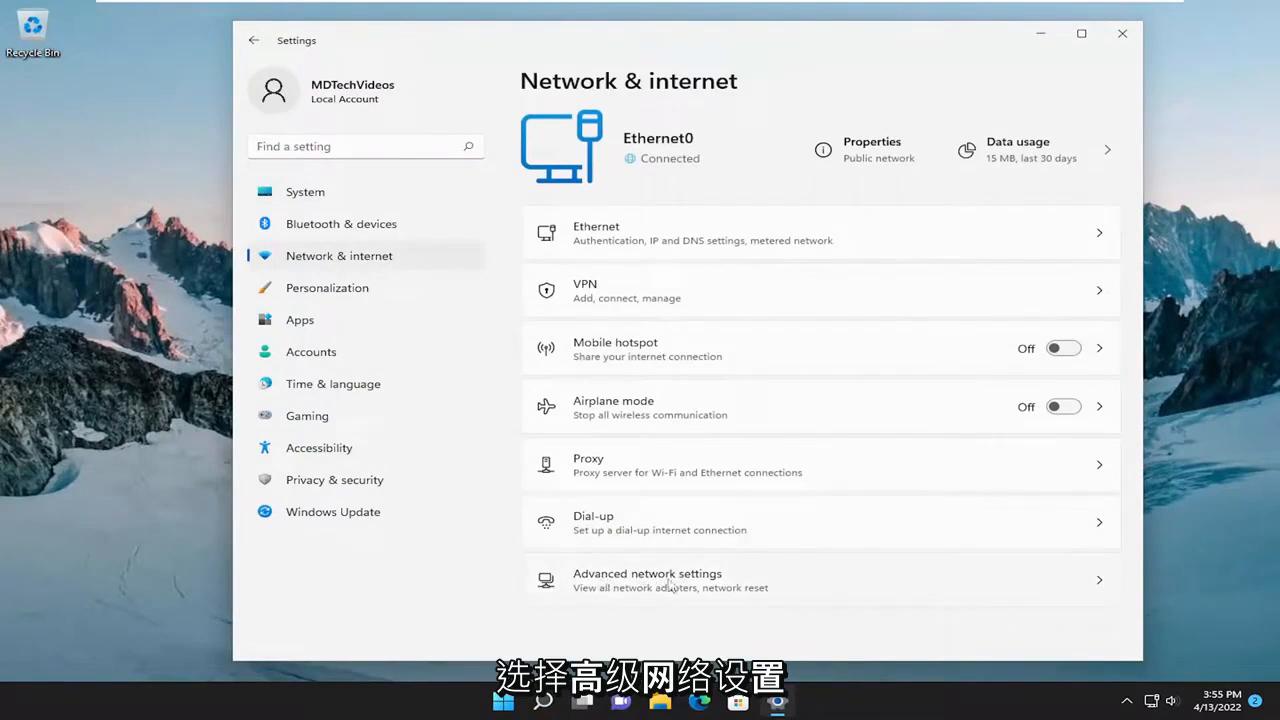
click(647, 580)
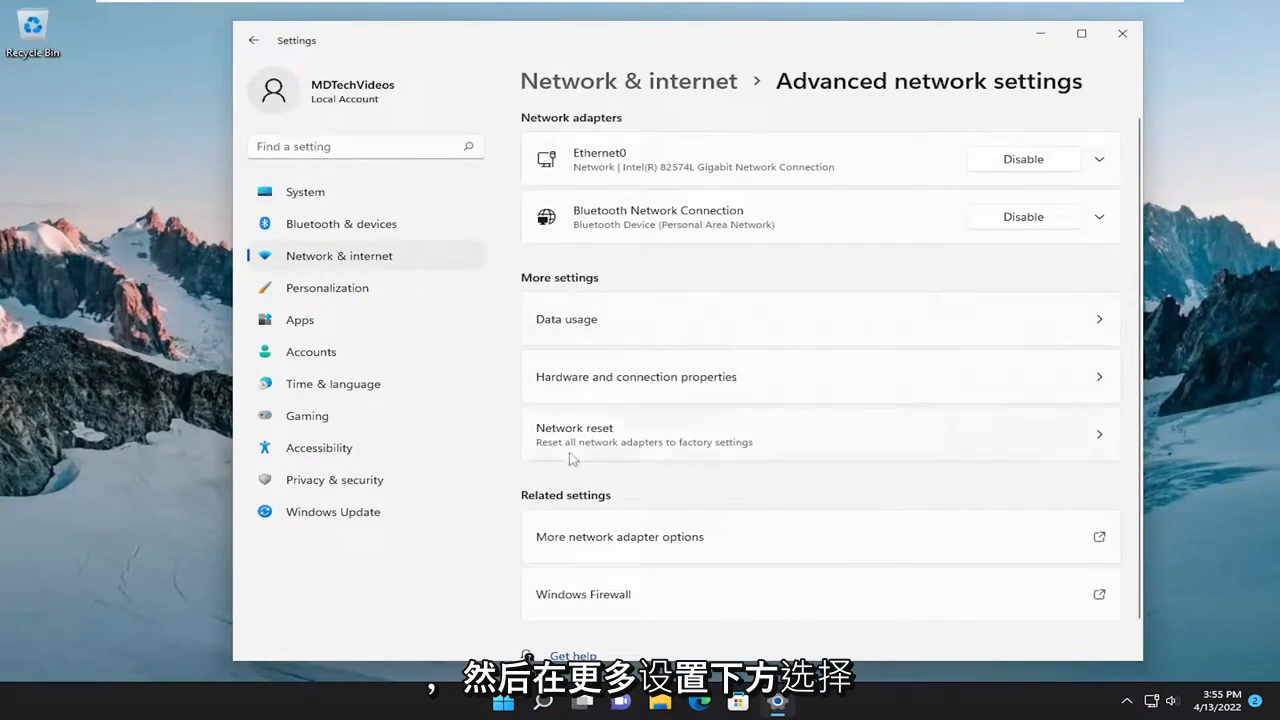
mouse_move(615, 455)
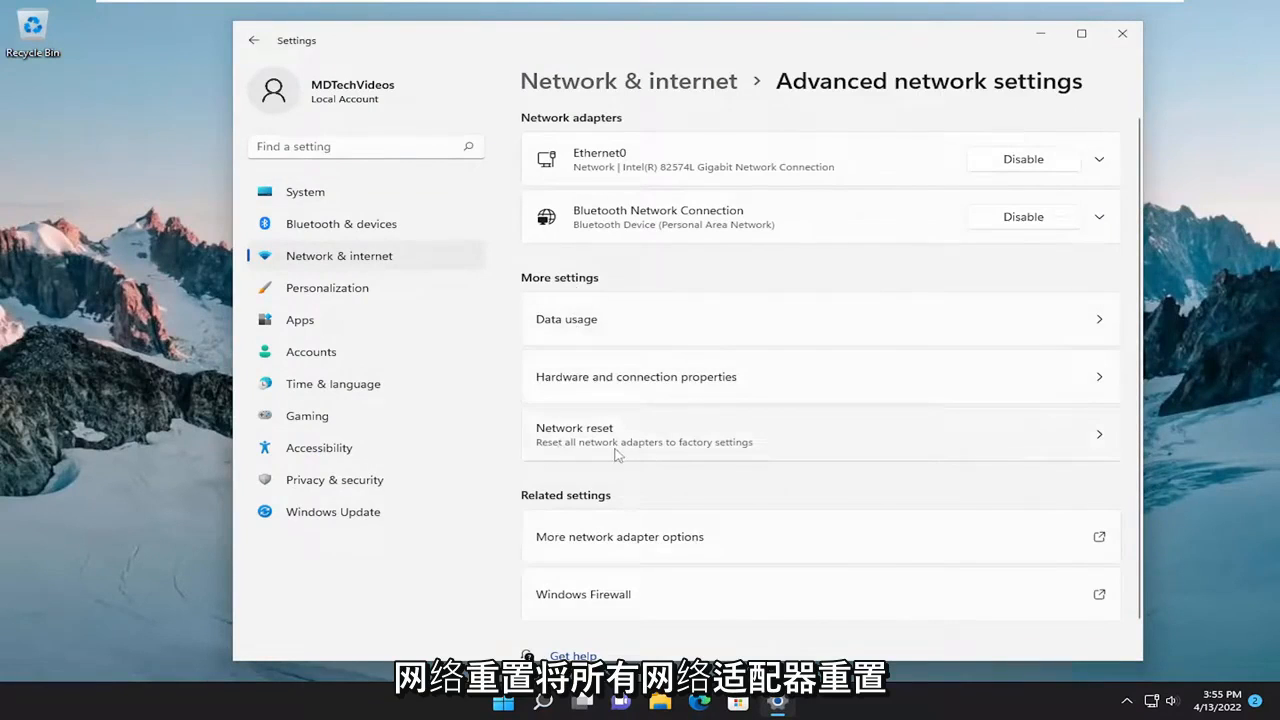
click(574, 434)
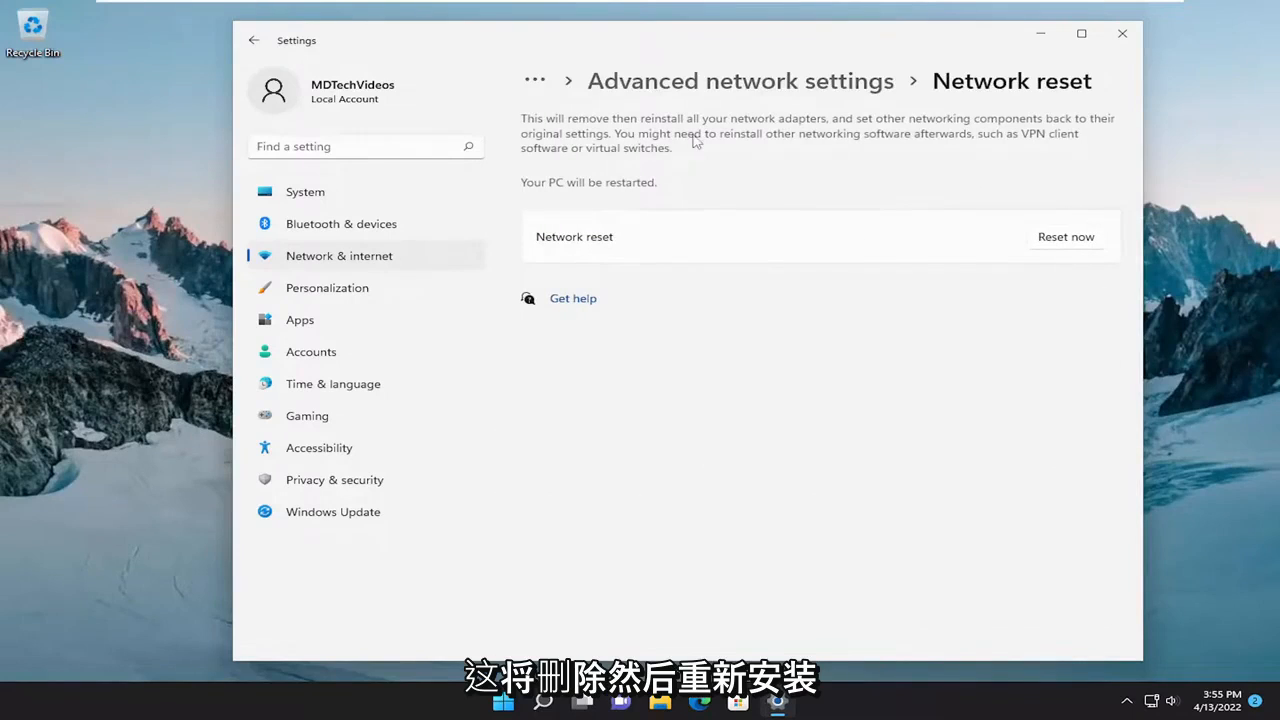
mouse_move(880, 135)
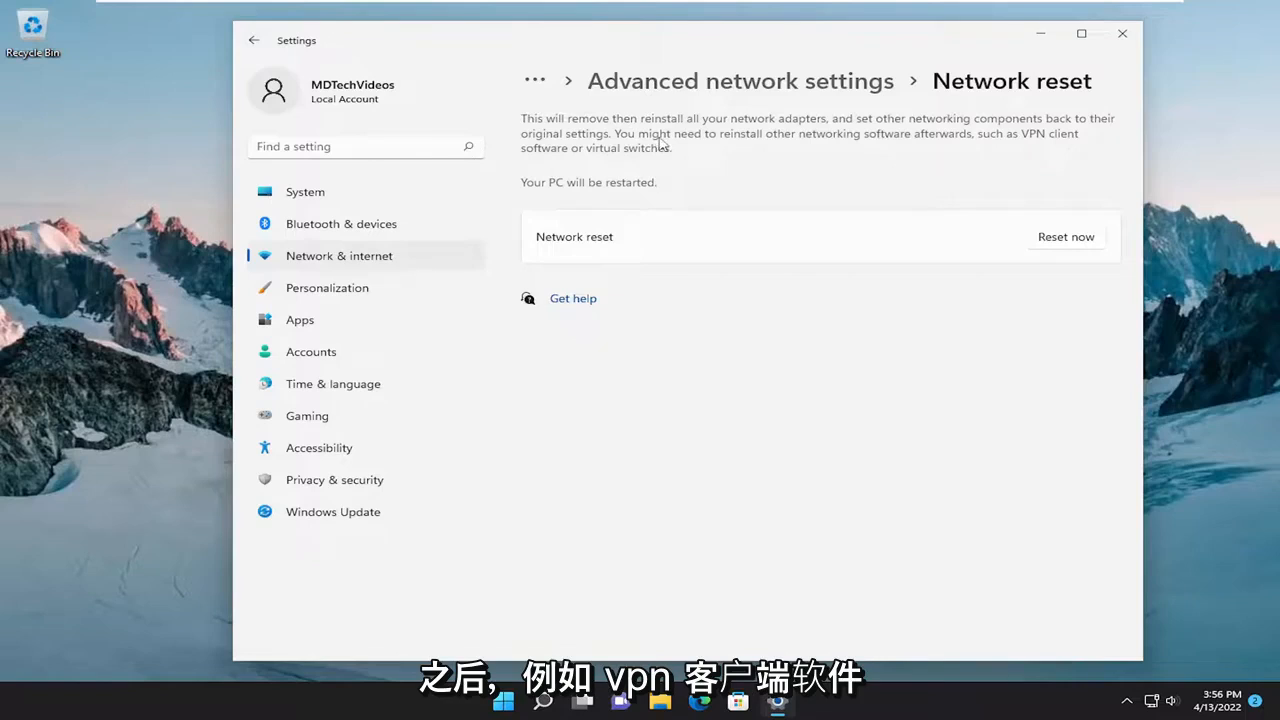
mouse_move(580, 182)
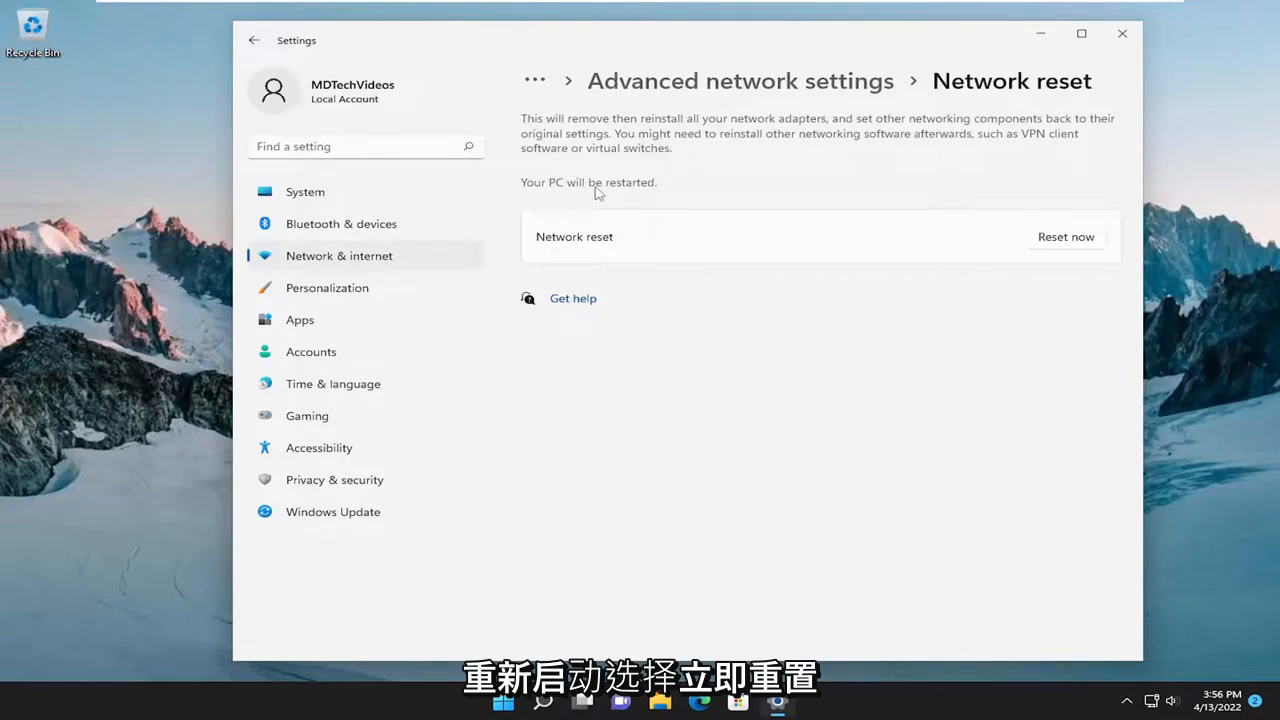
- Confirm Reset now for all network adapters and dismiss the five-minute shutdown warning
click(1065, 237)
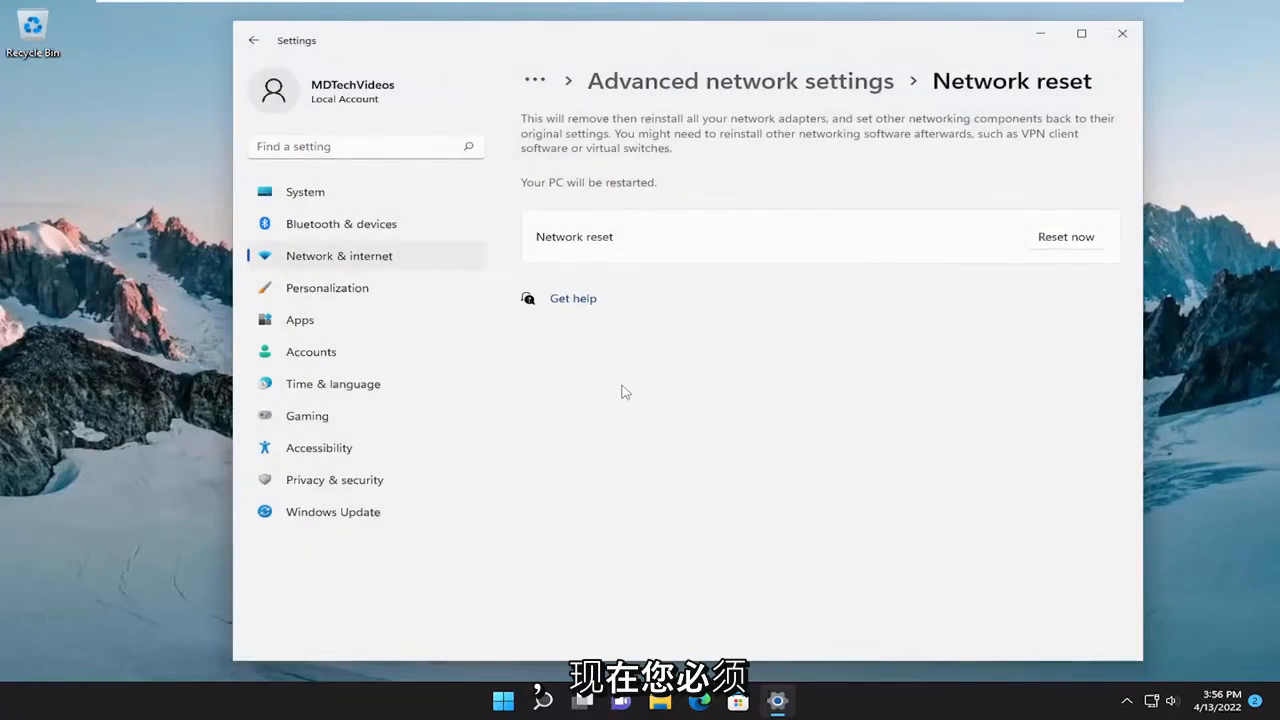
click(1065, 236)
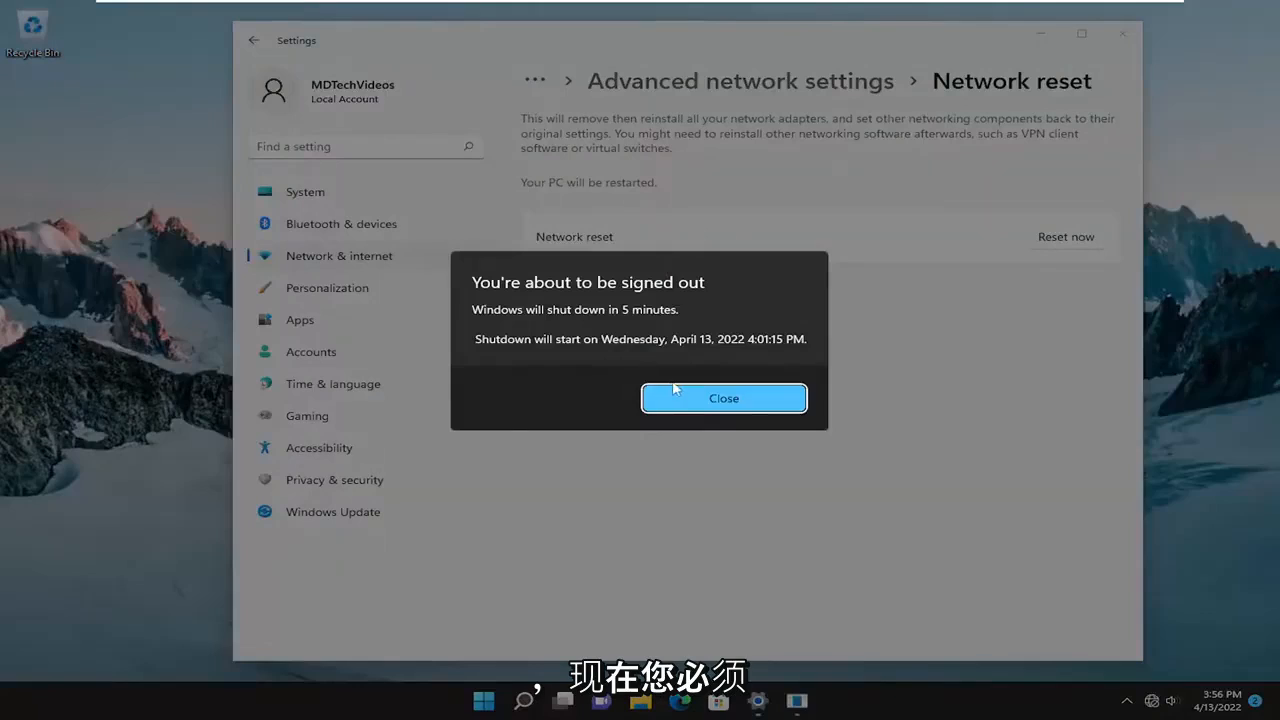
click(723, 398)
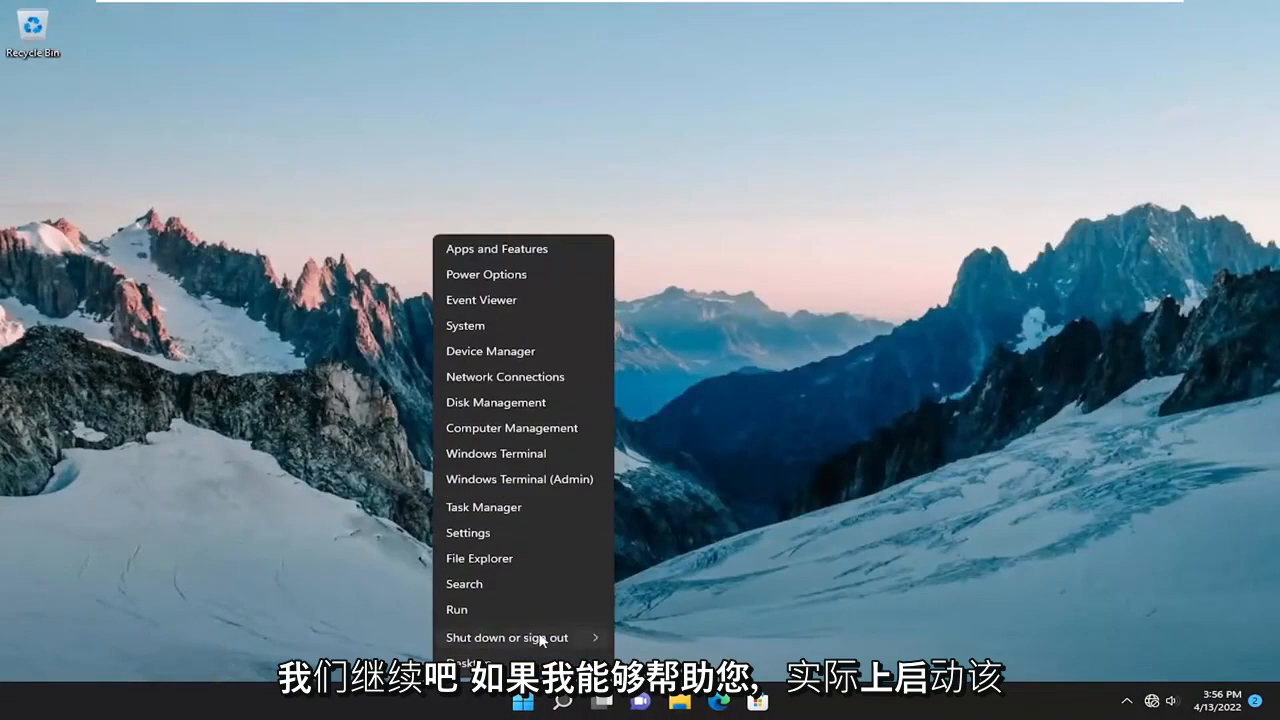
- Restart the PC from the Start menu's shut down or sign out options
click(506, 637)
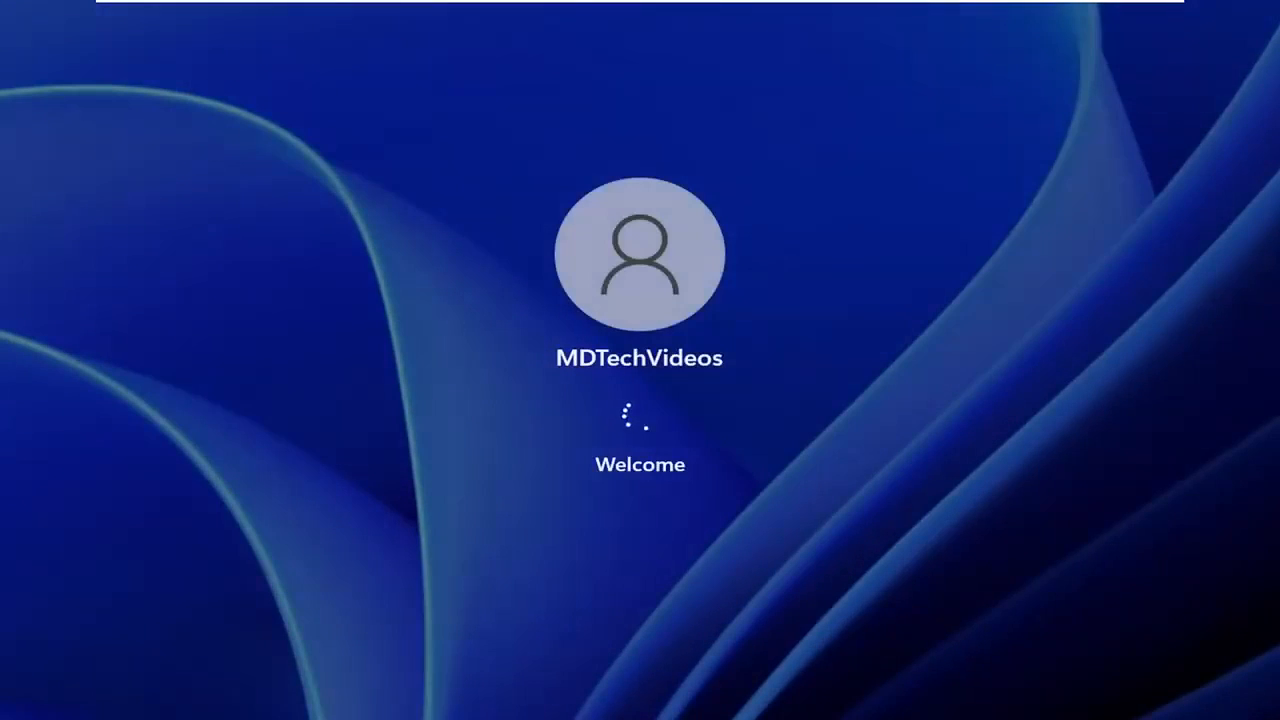